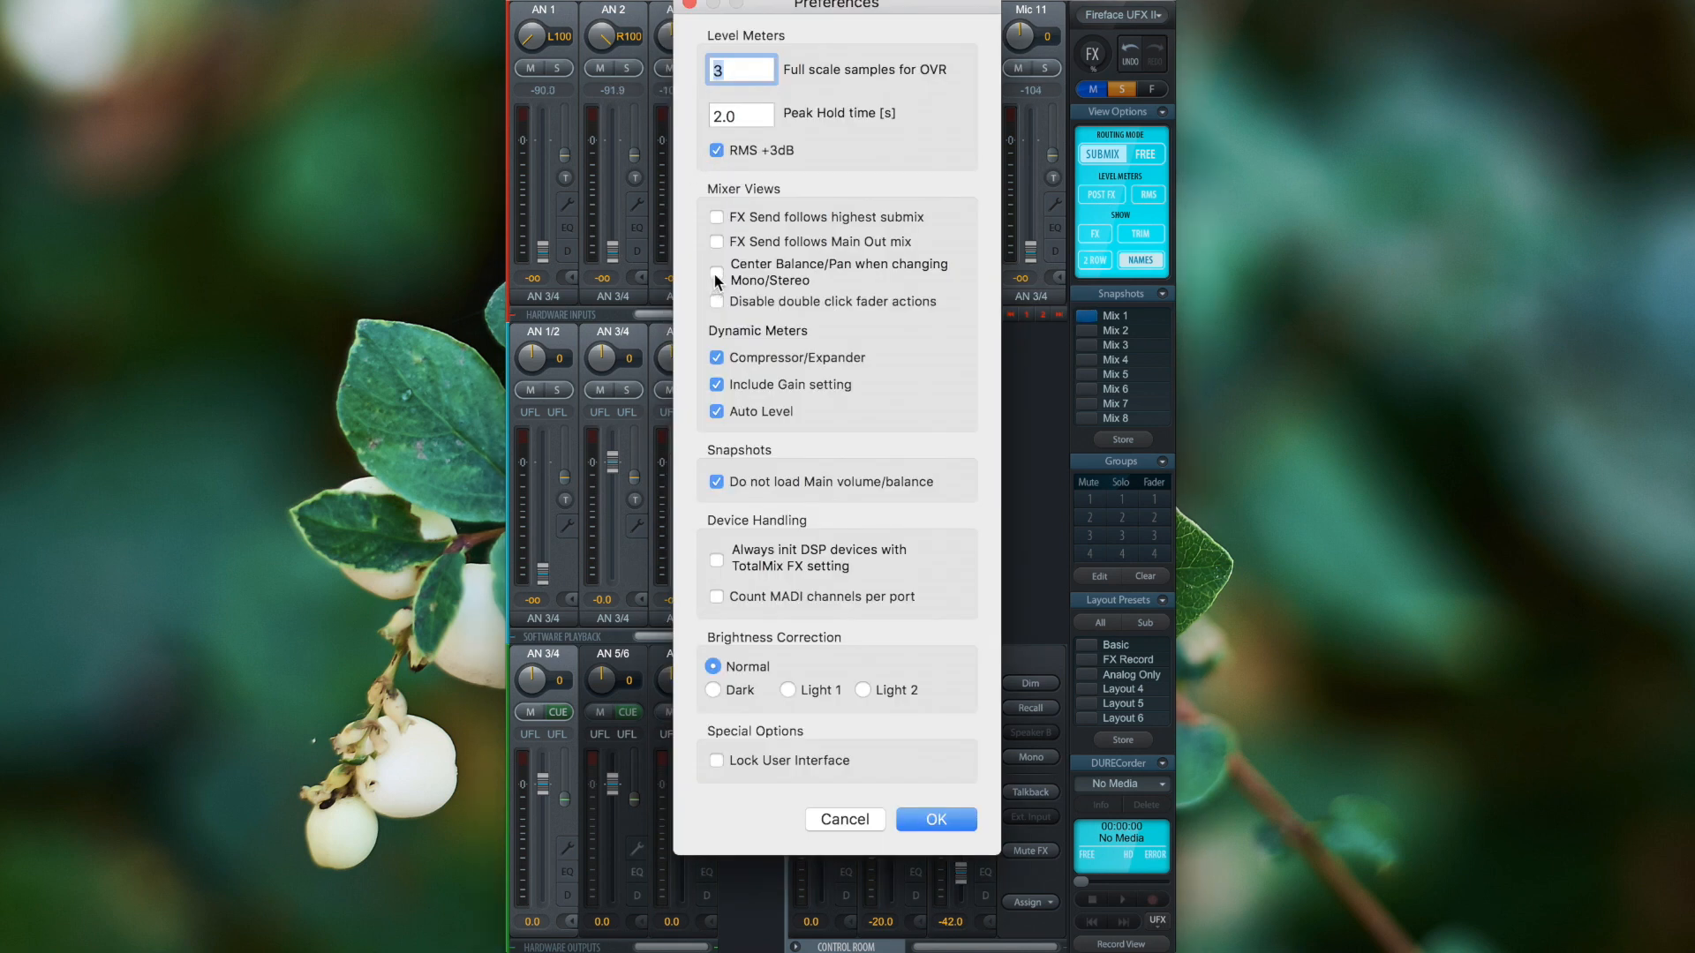
Step: Enable 'Center Balance/Pan when changing Mono/Stereo' in Preferences and confirm with OK
left_click(715, 272)
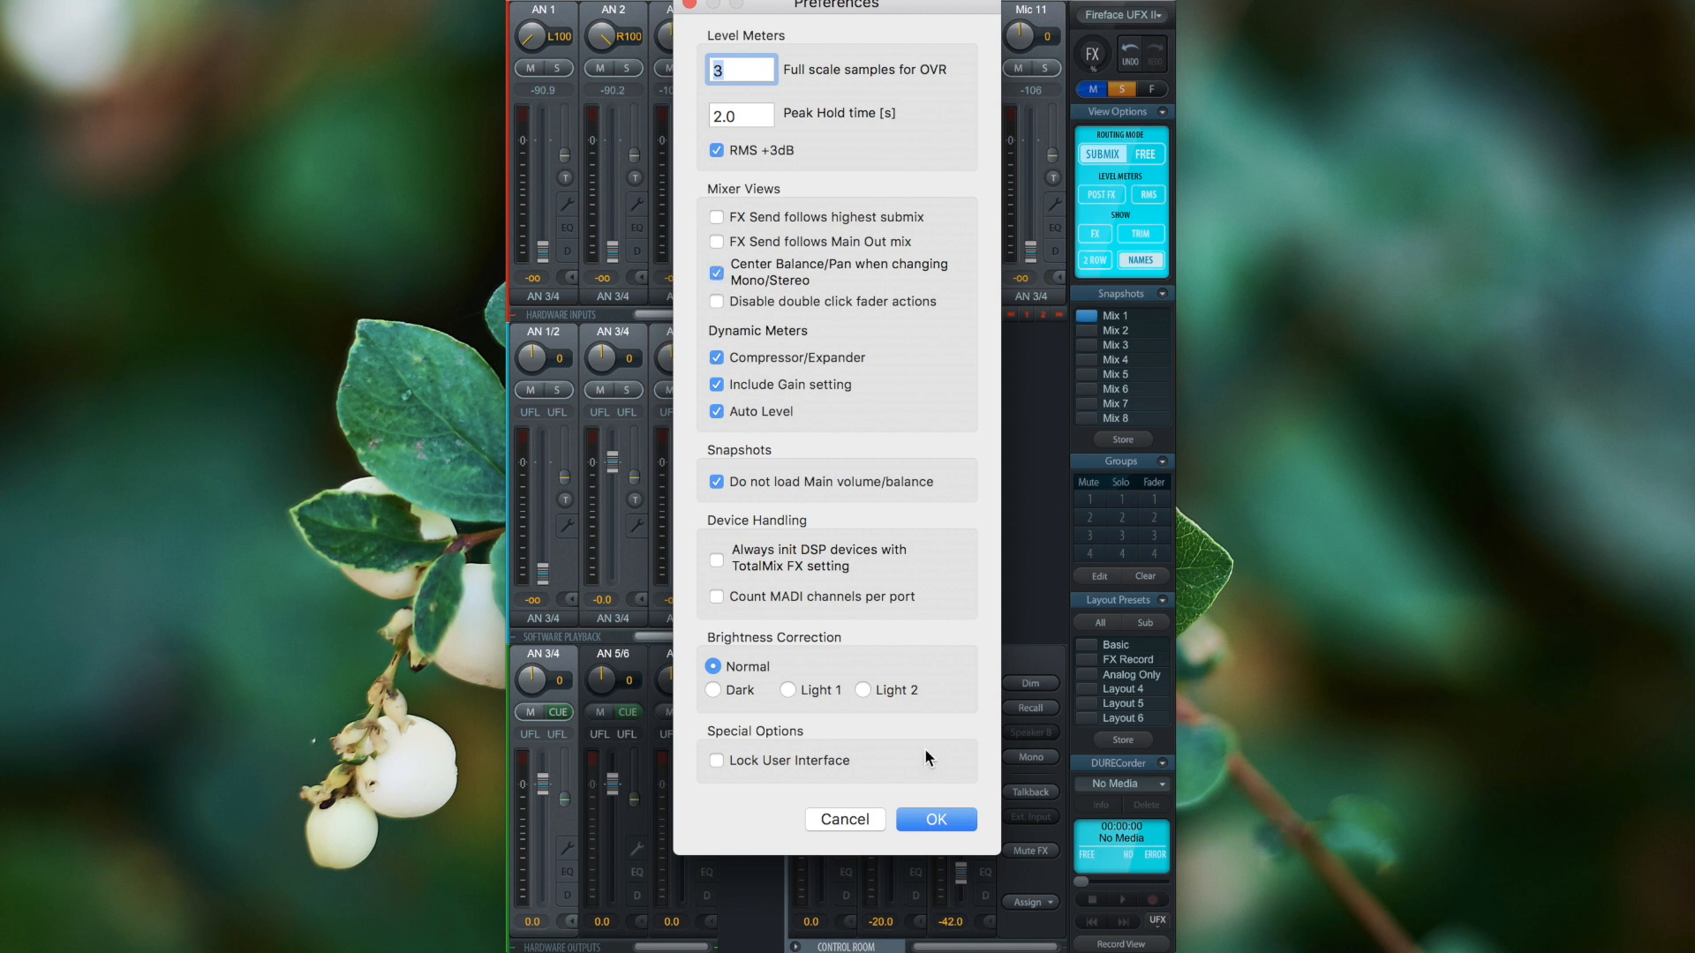
left_click(934, 819)
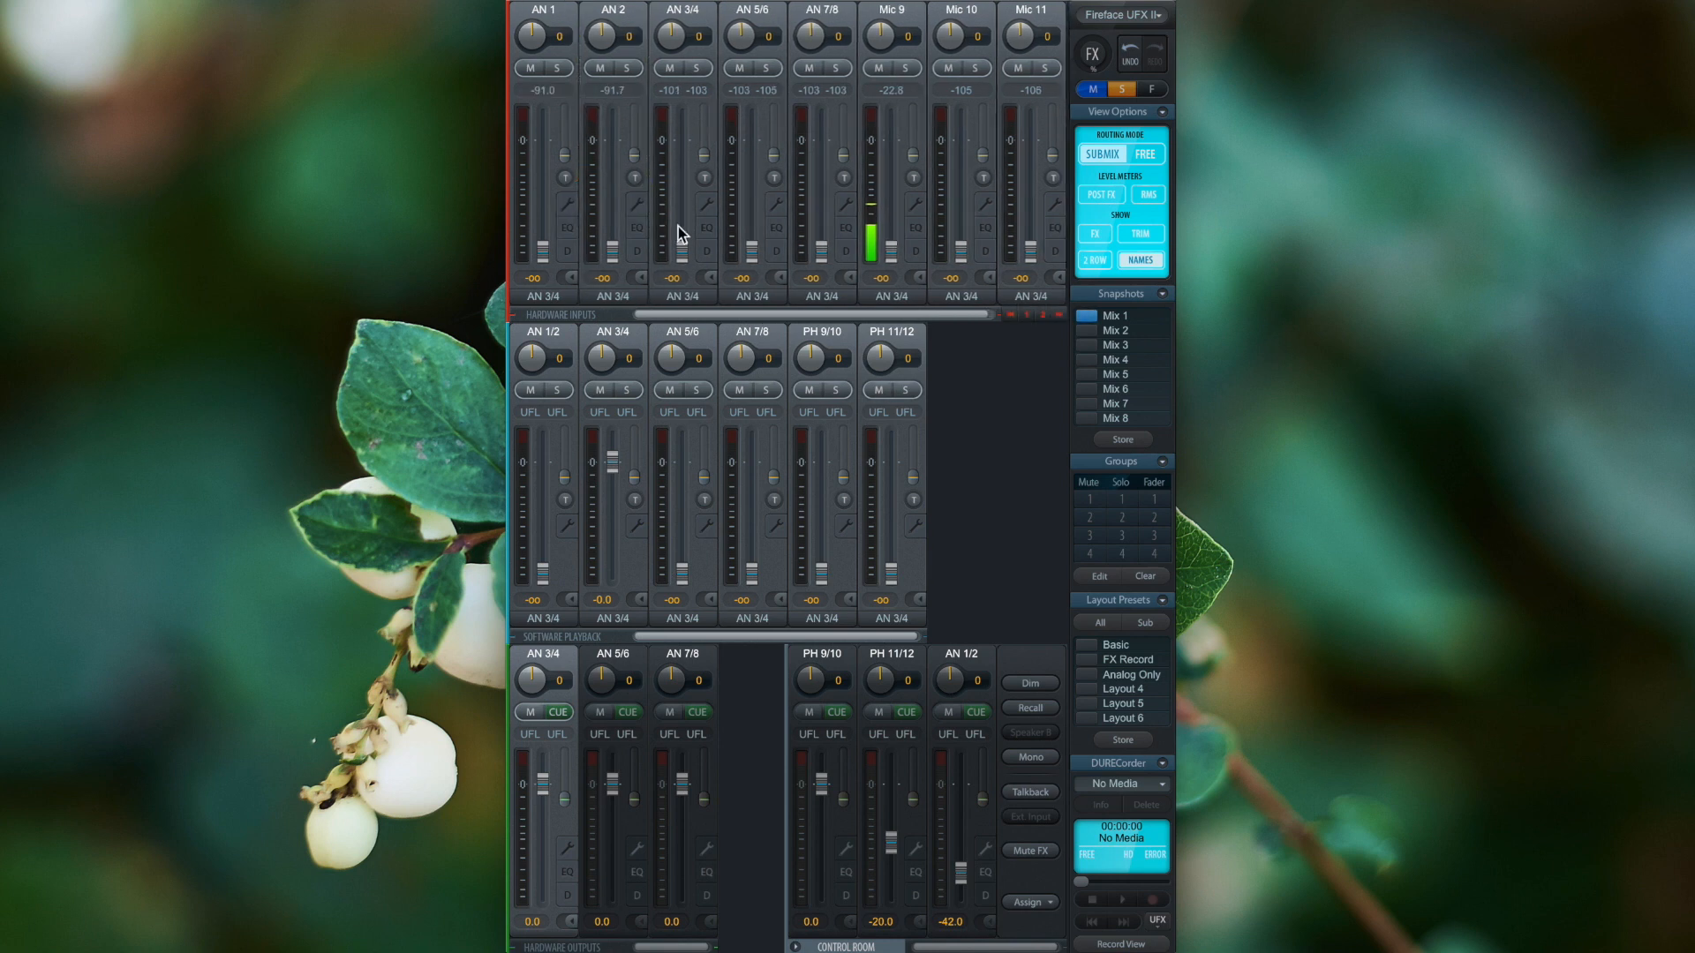
mouse_move(513, 280)
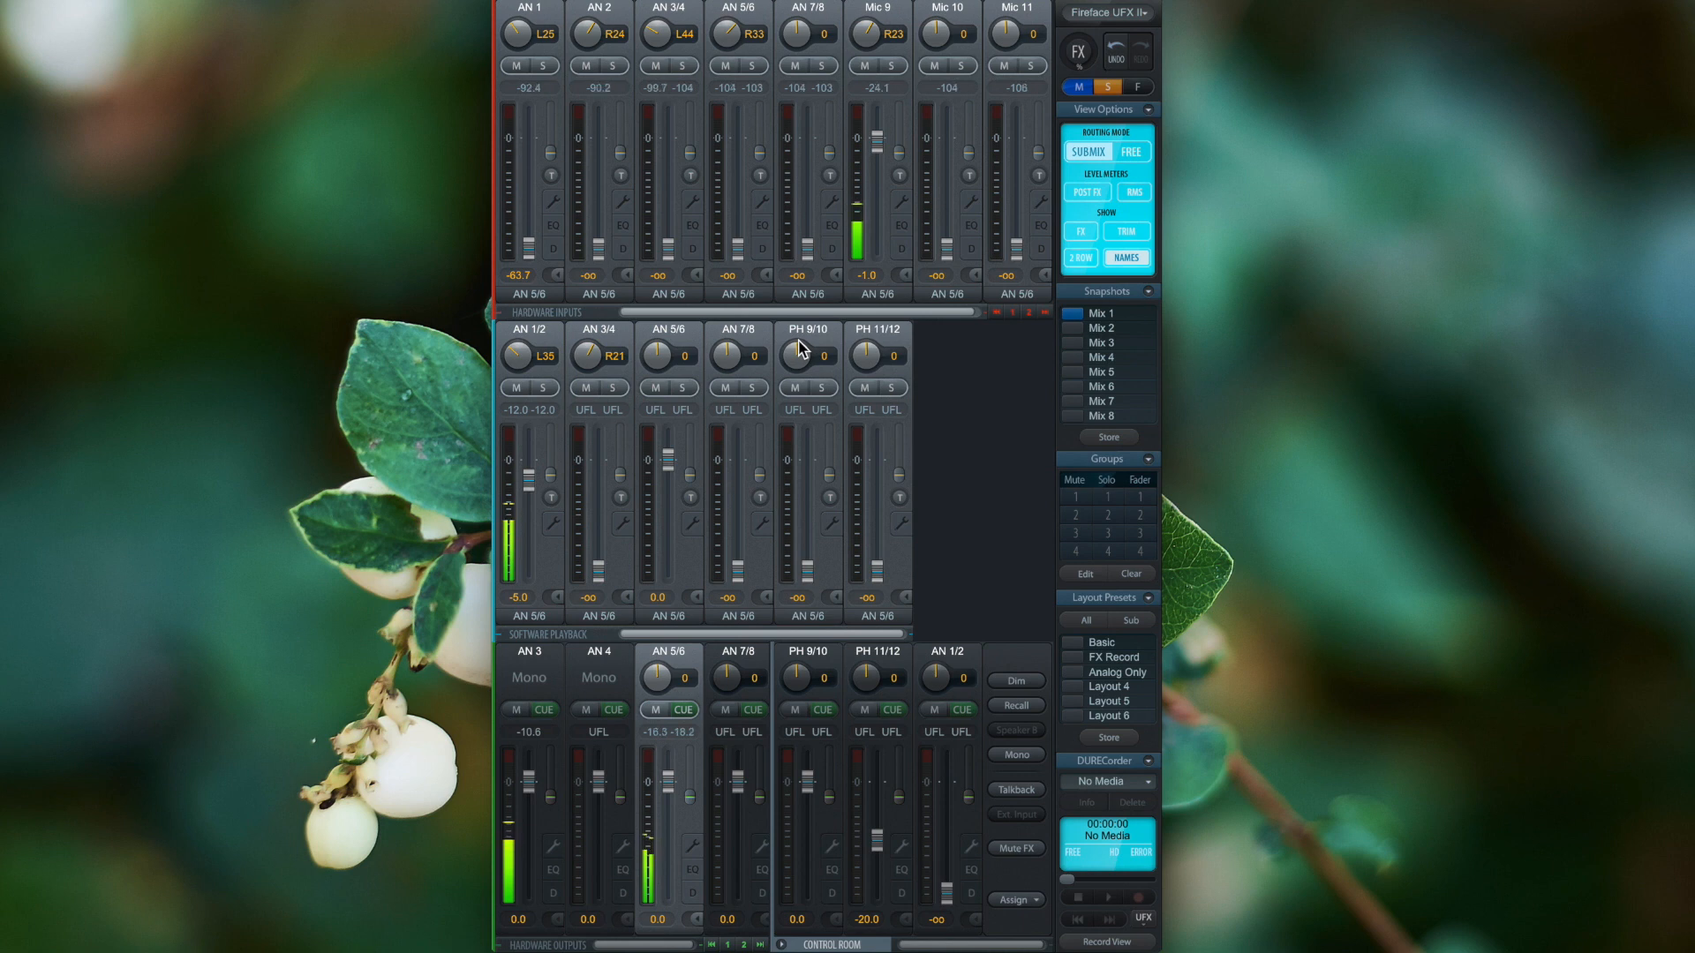
mouse_move(667, 185)
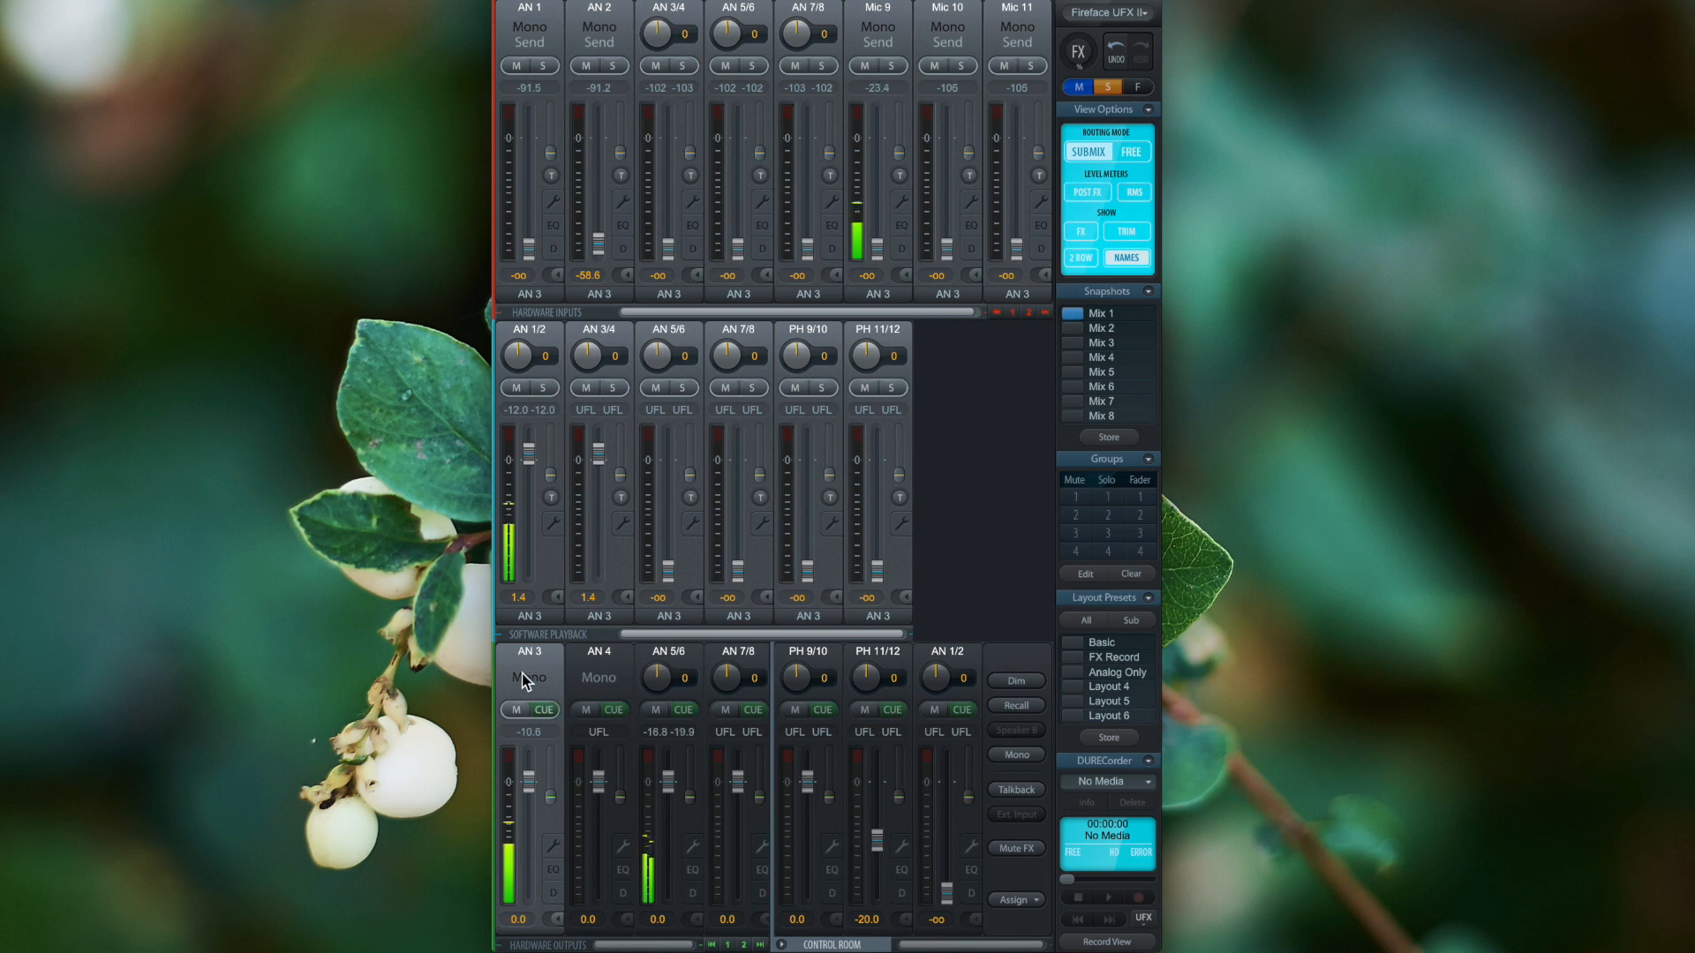
mouse_move(413, 325)
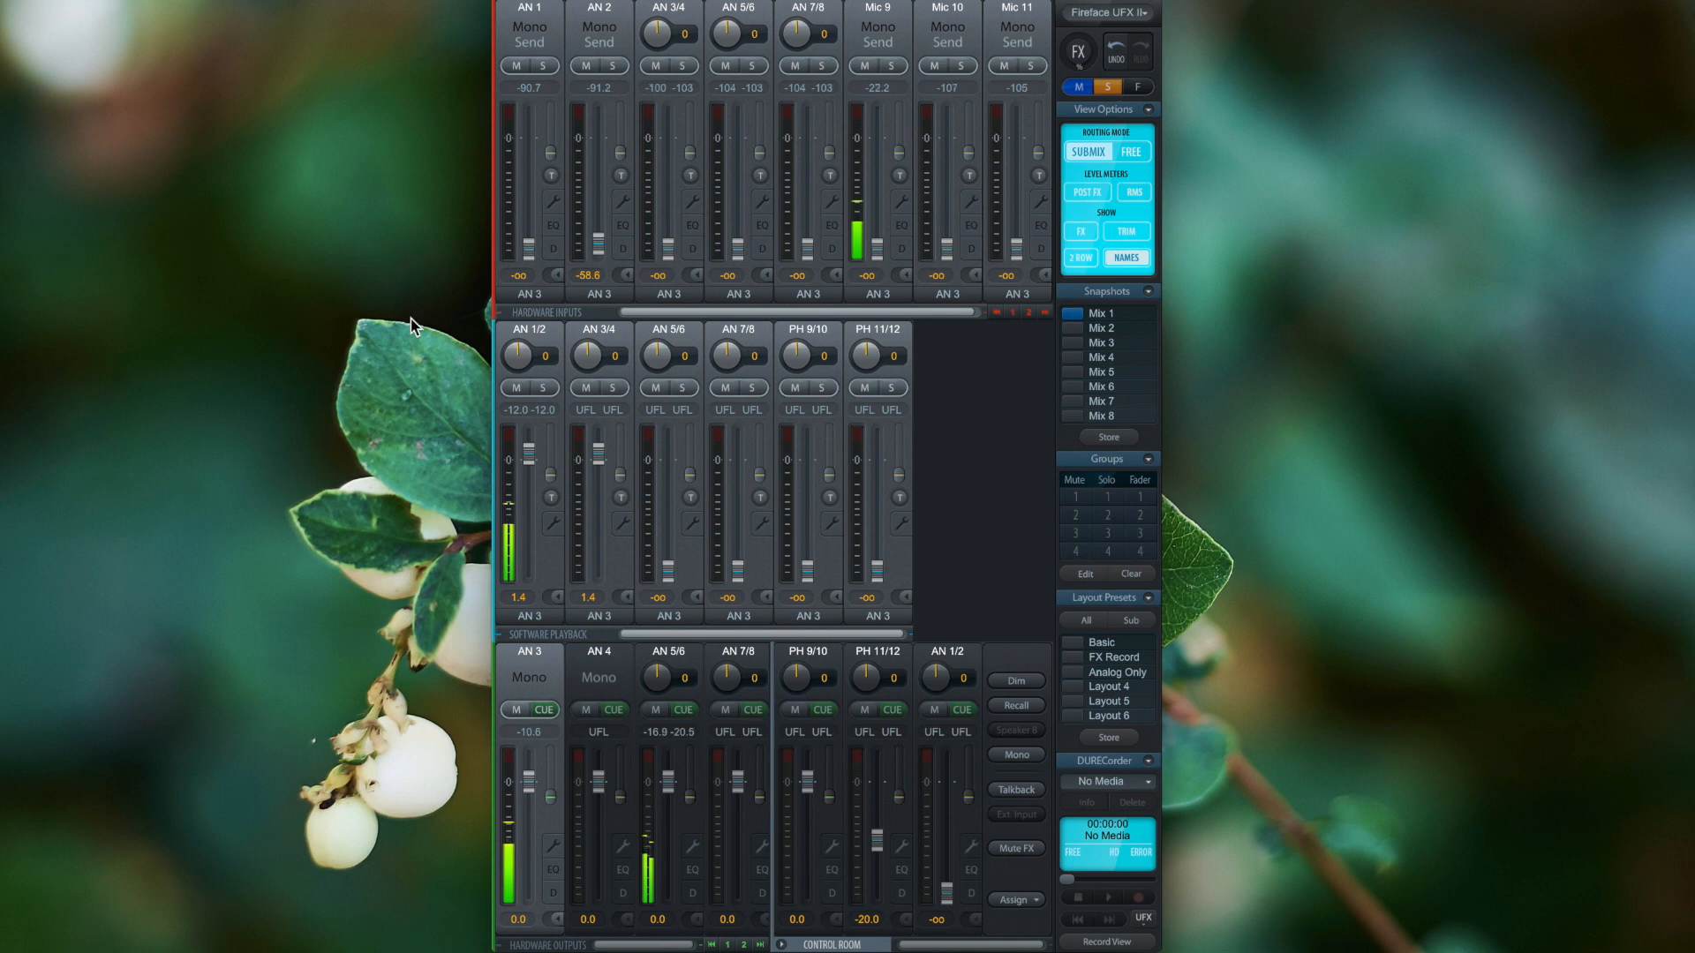
mouse_move(424, 411)
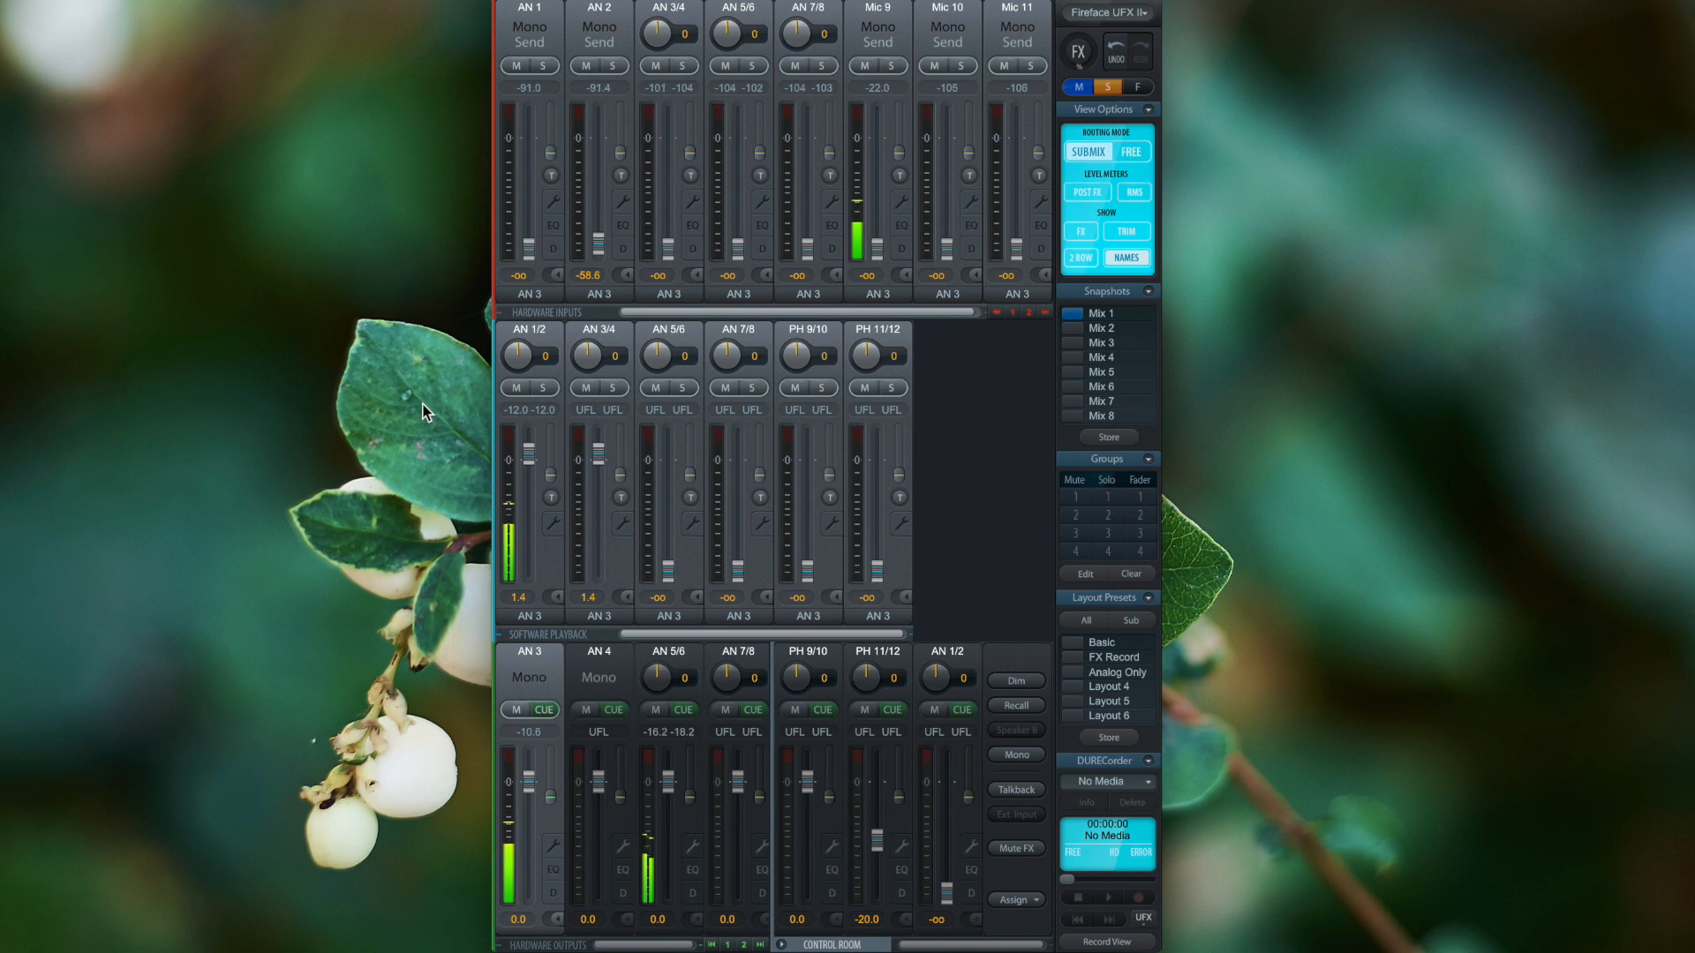
mouse_move(459, 585)
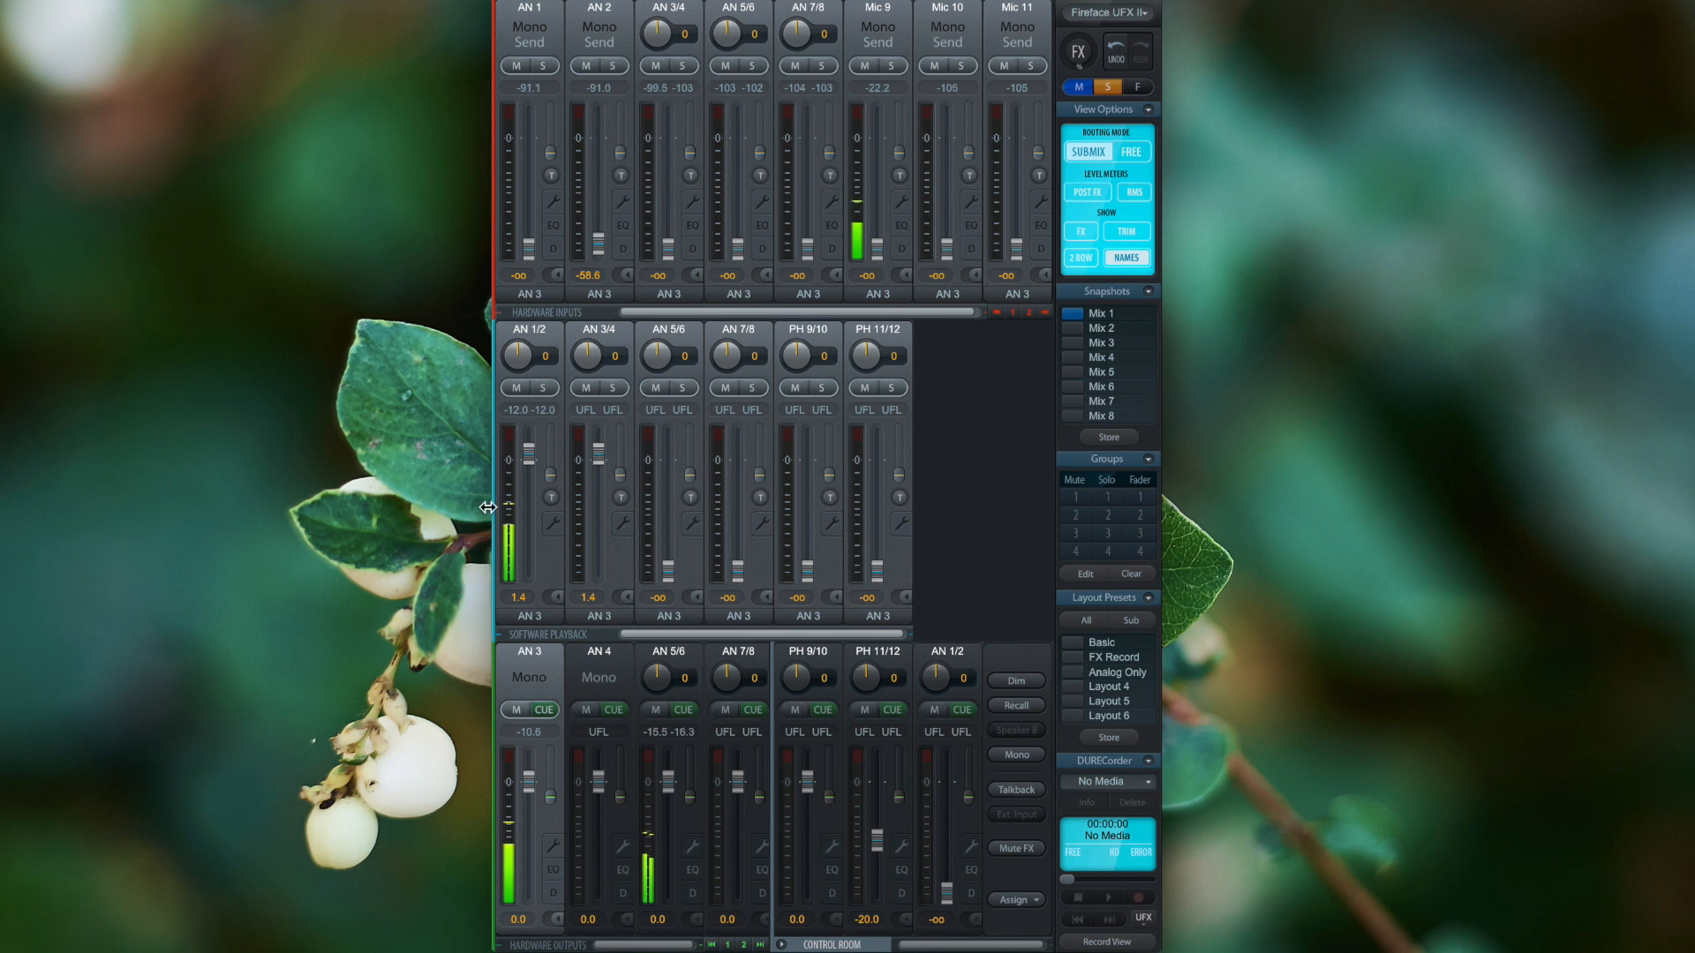
mouse_move(552, 493)
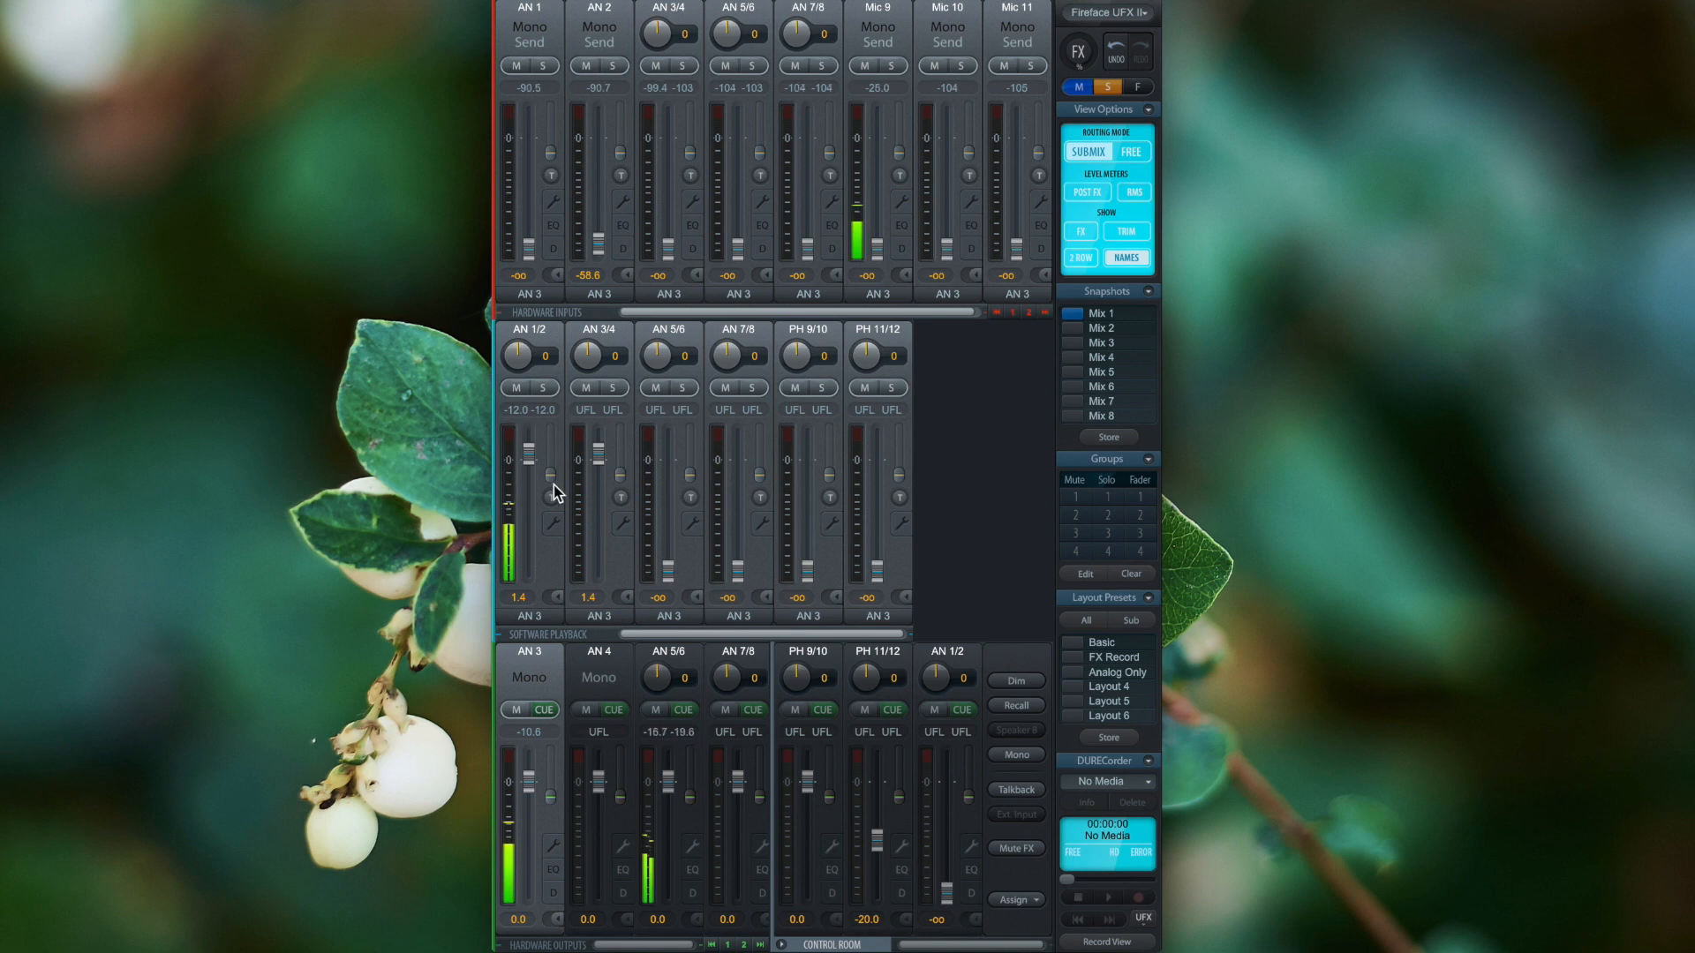
mouse_move(542, 653)
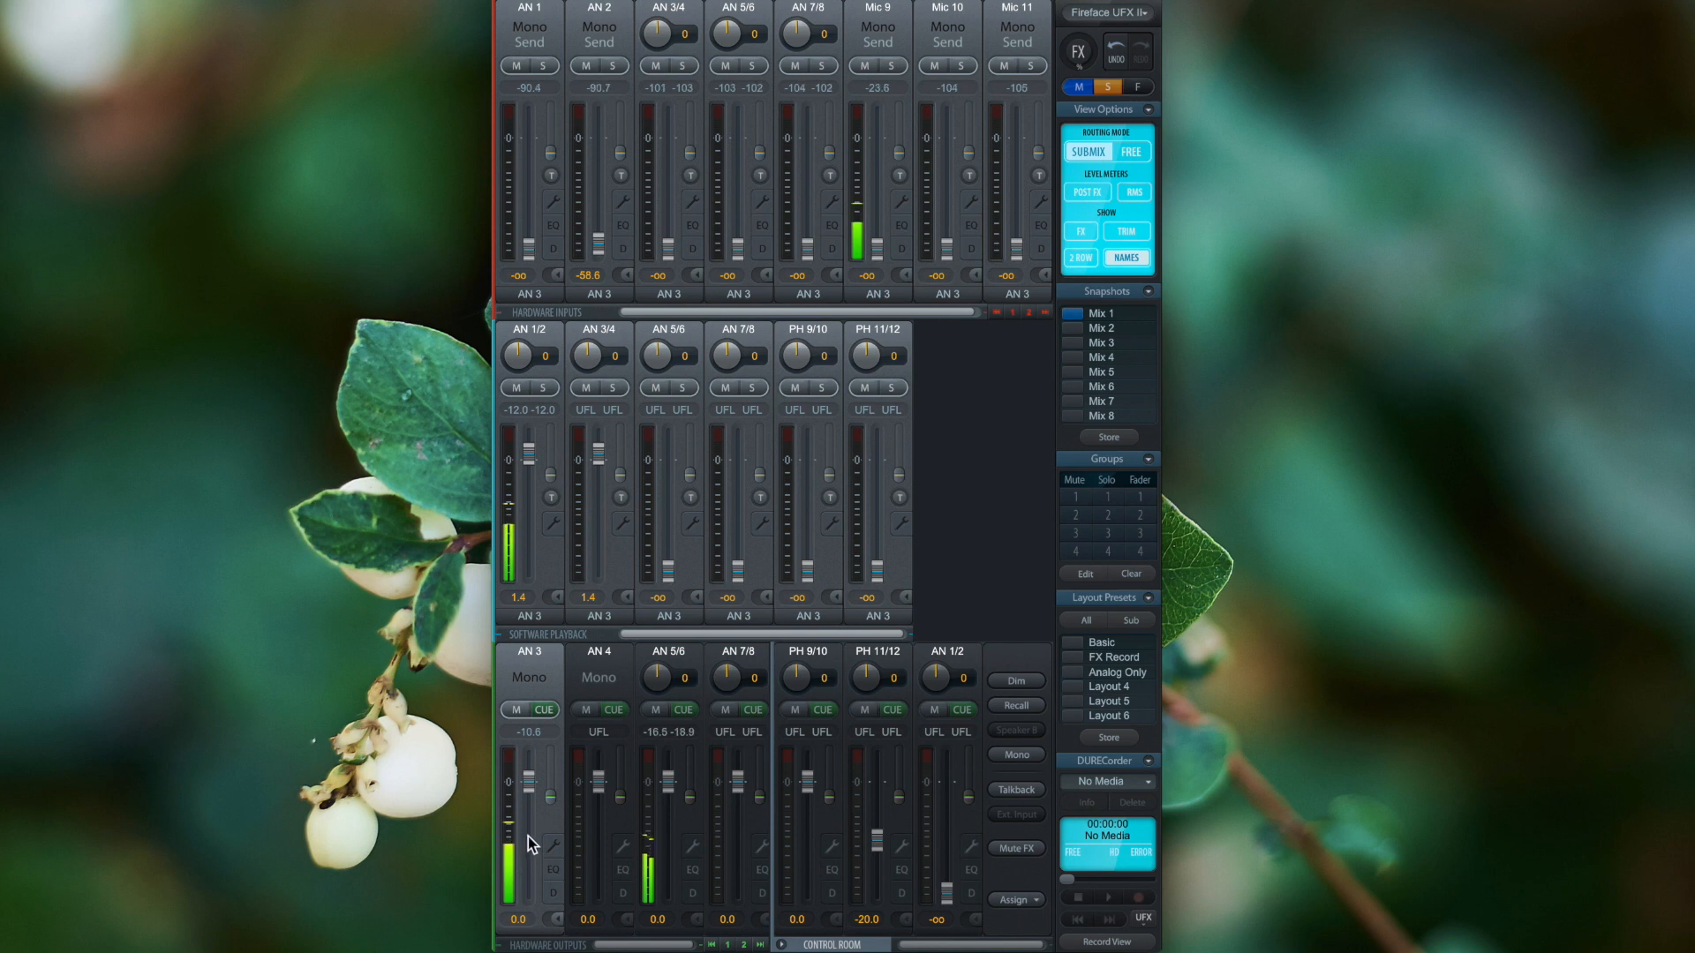
mouse_move(537, 456)
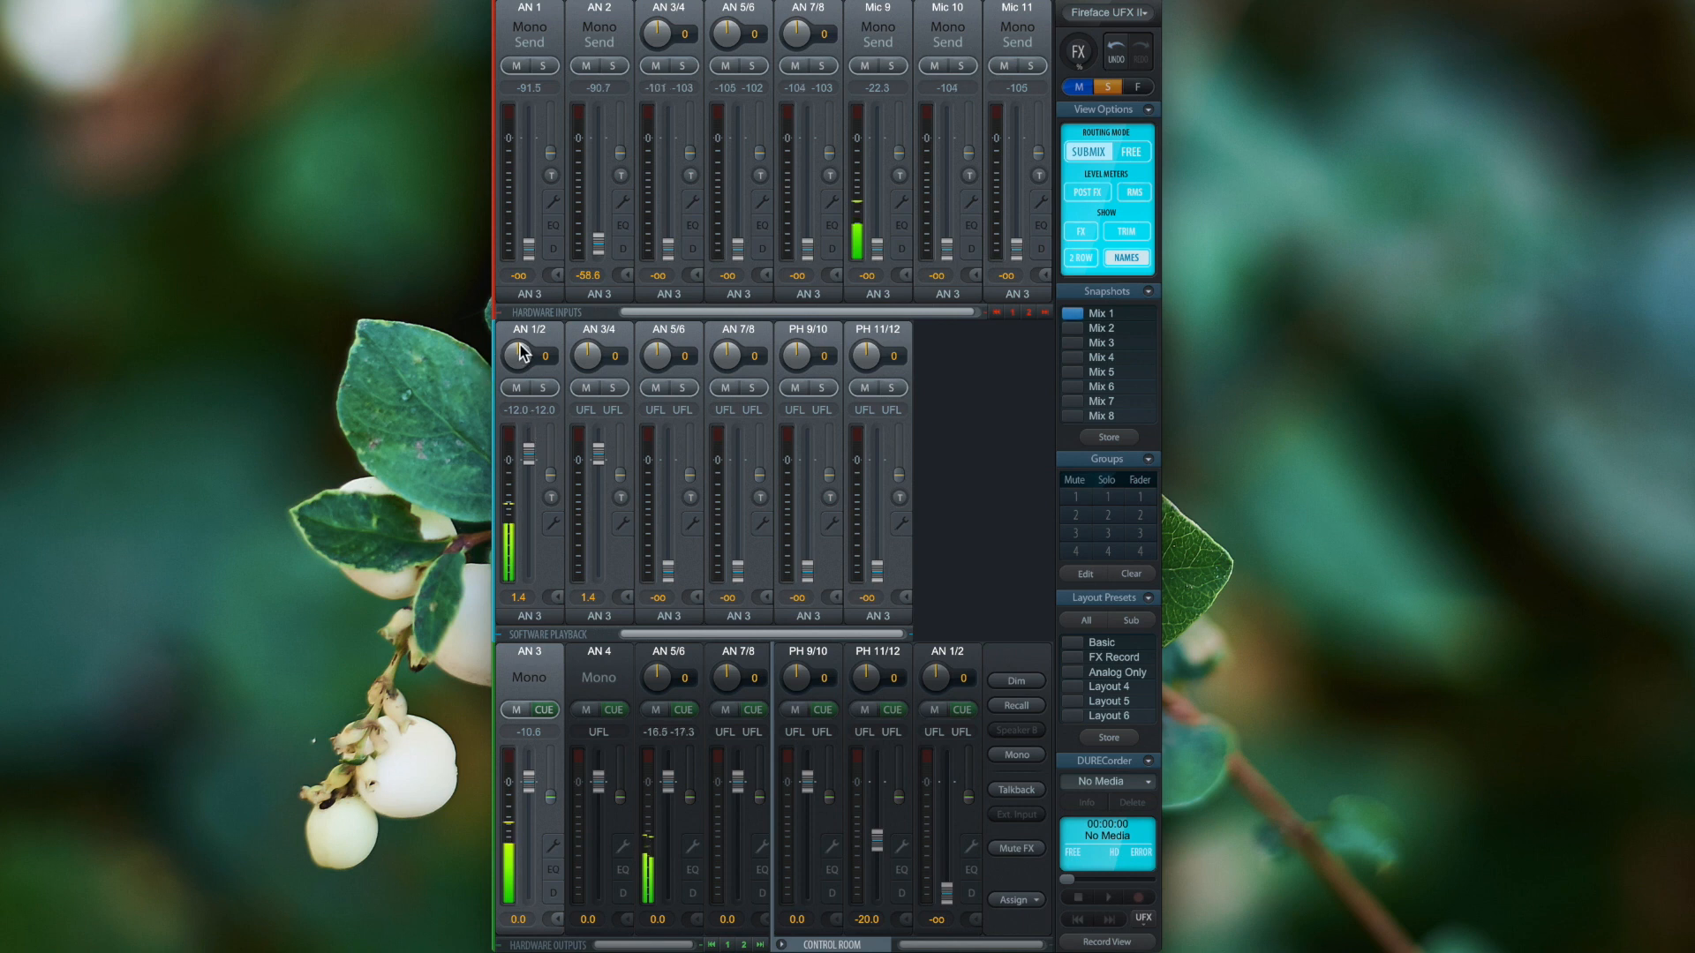
mouse_move(568, 553)
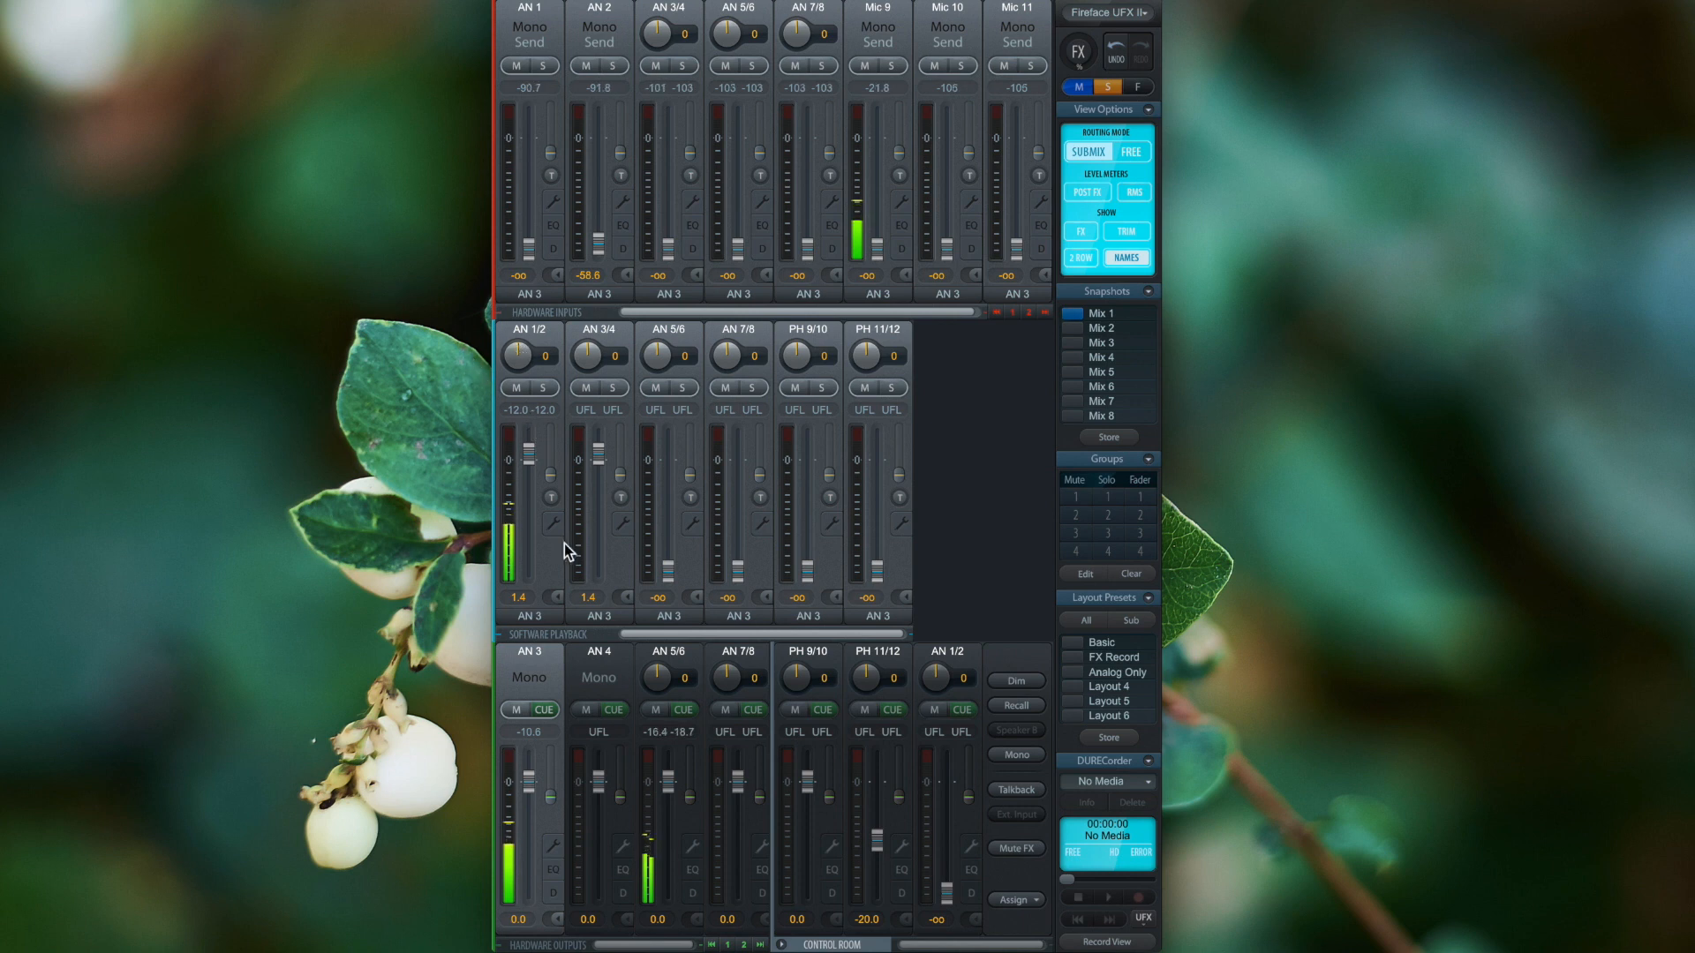
mouse_move(489, 469)
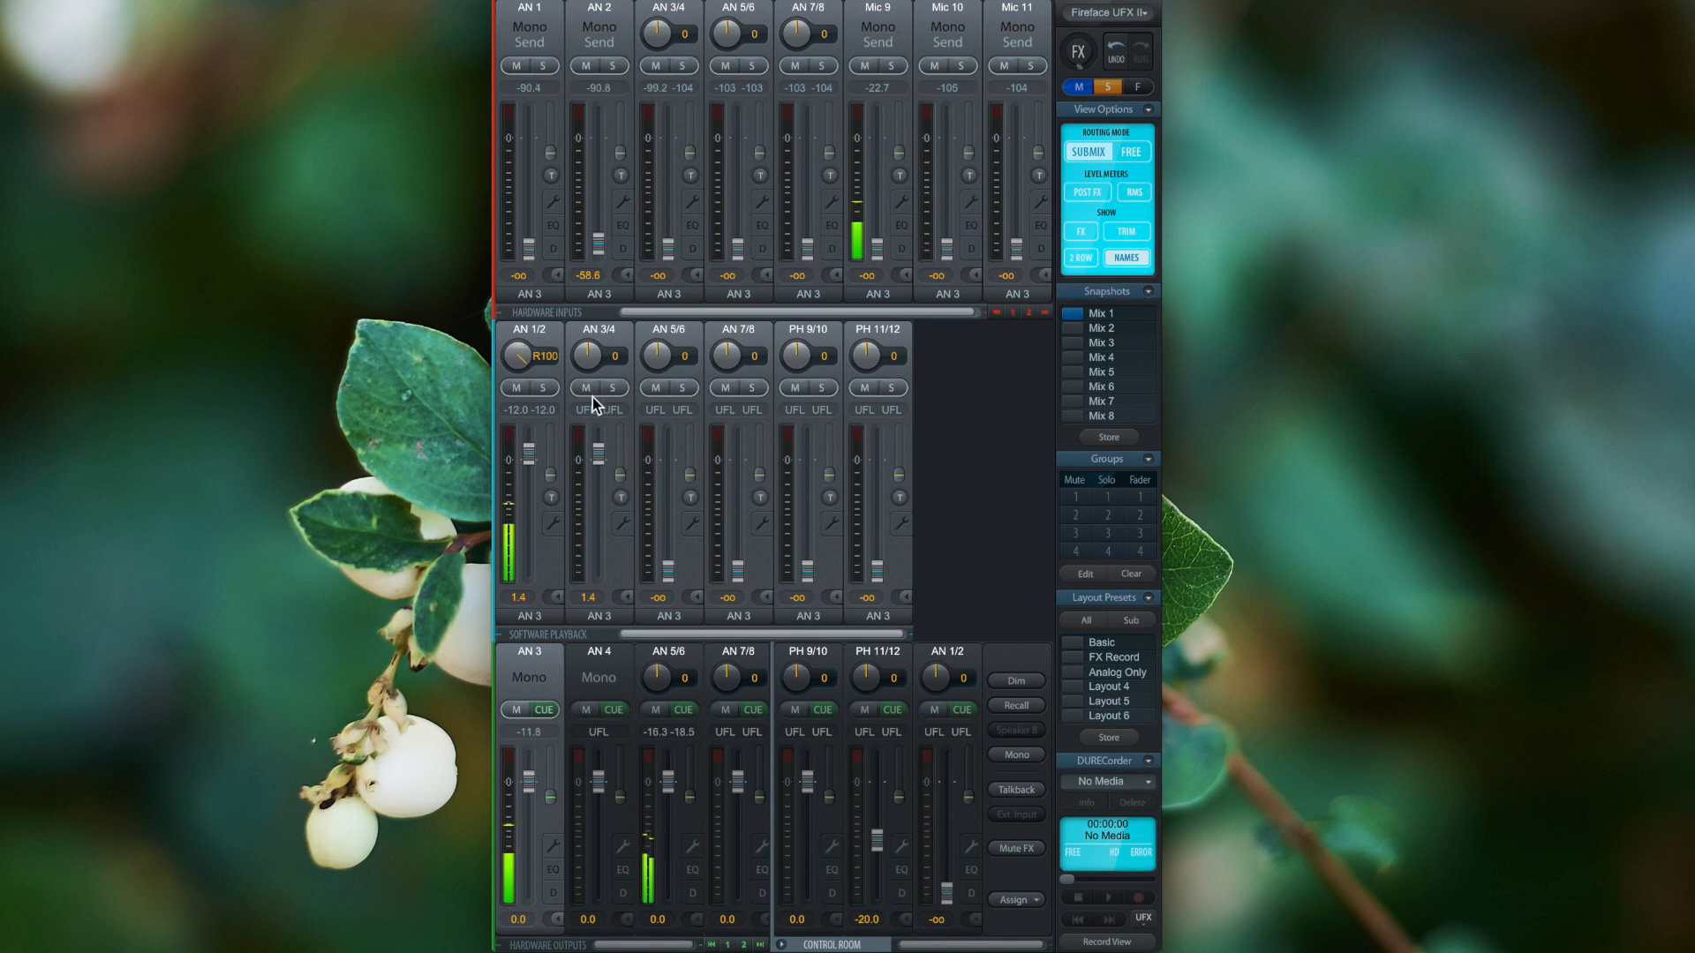
mouse_move(483, 487)
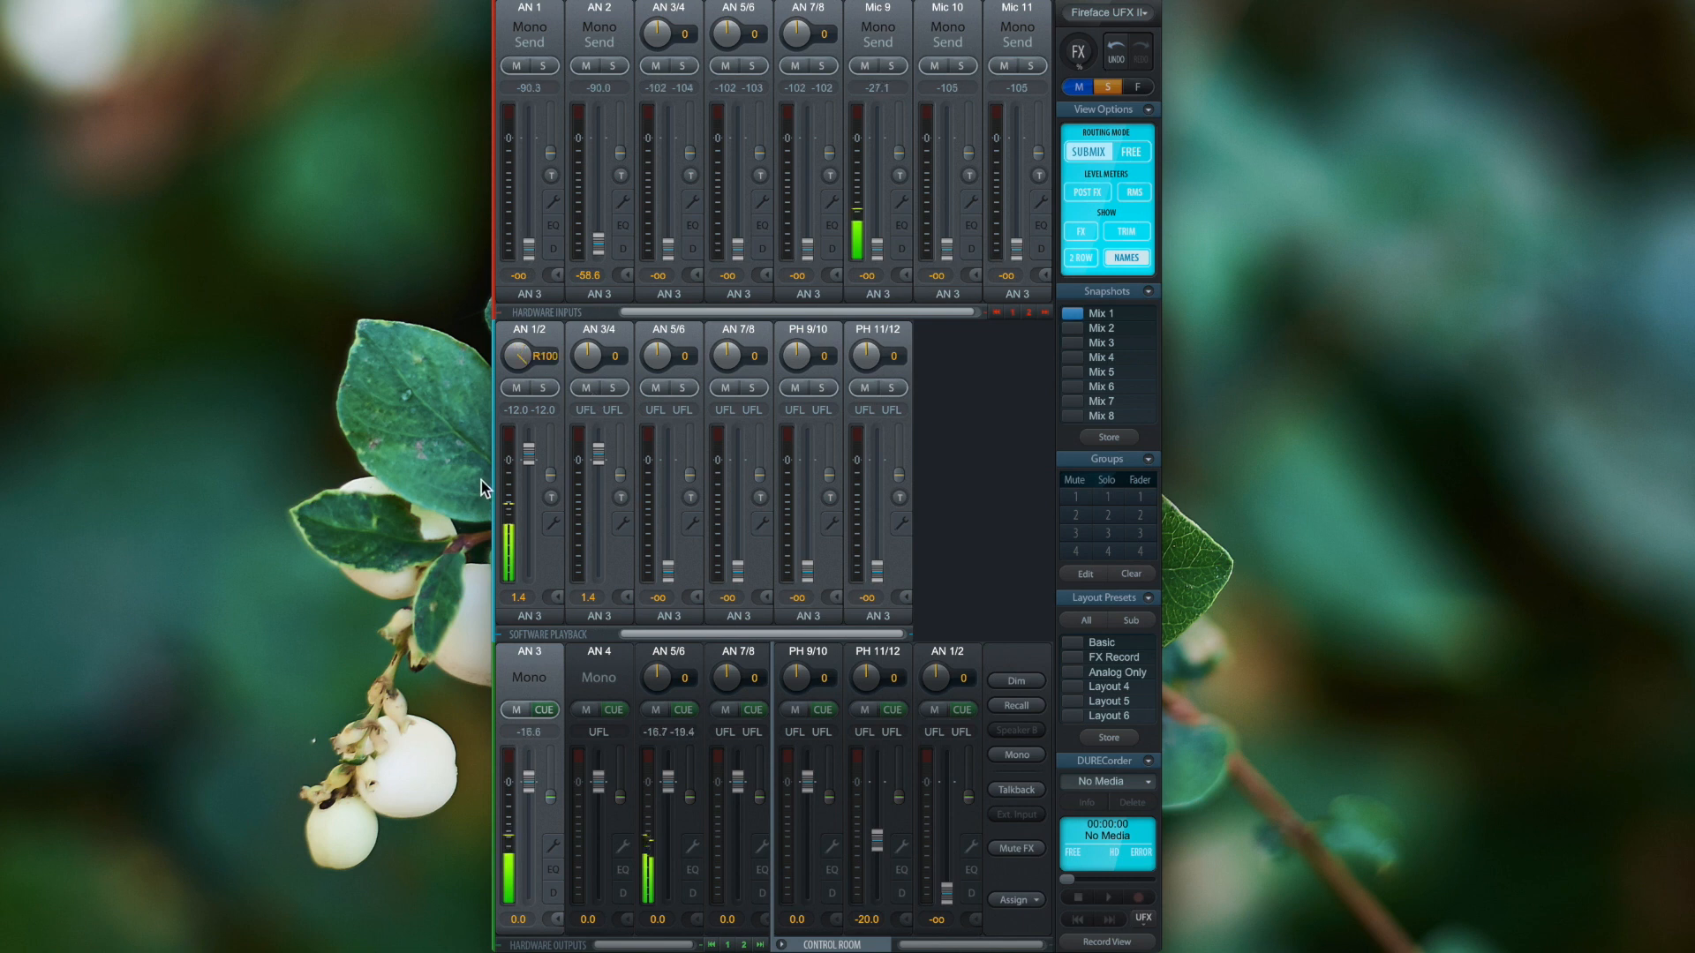